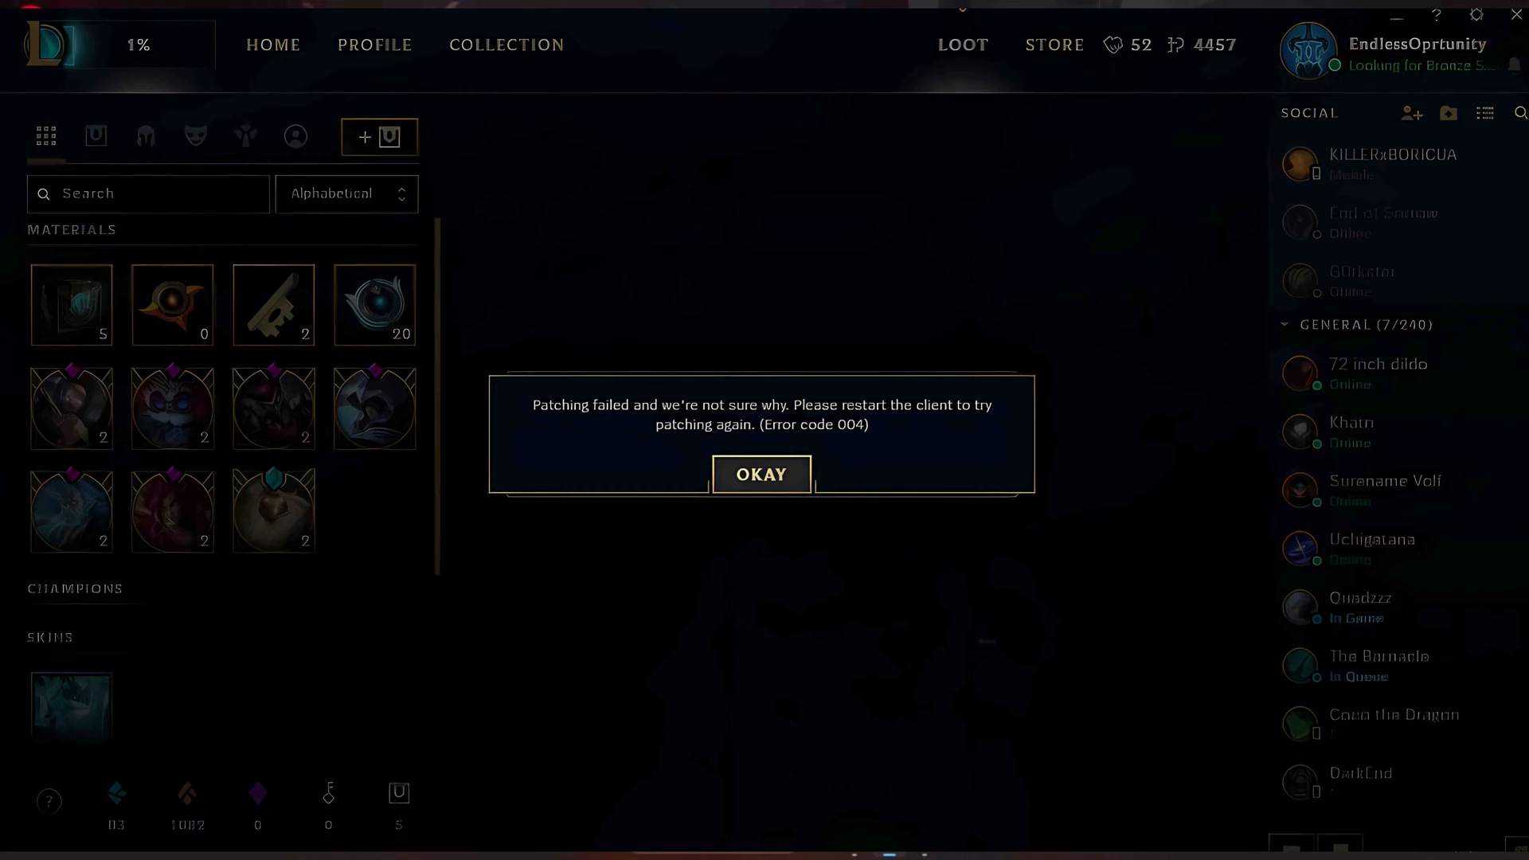
Step: Dismiss the 'Patching failed' error code 004 dialog with OKAY
left_click(760, 474)
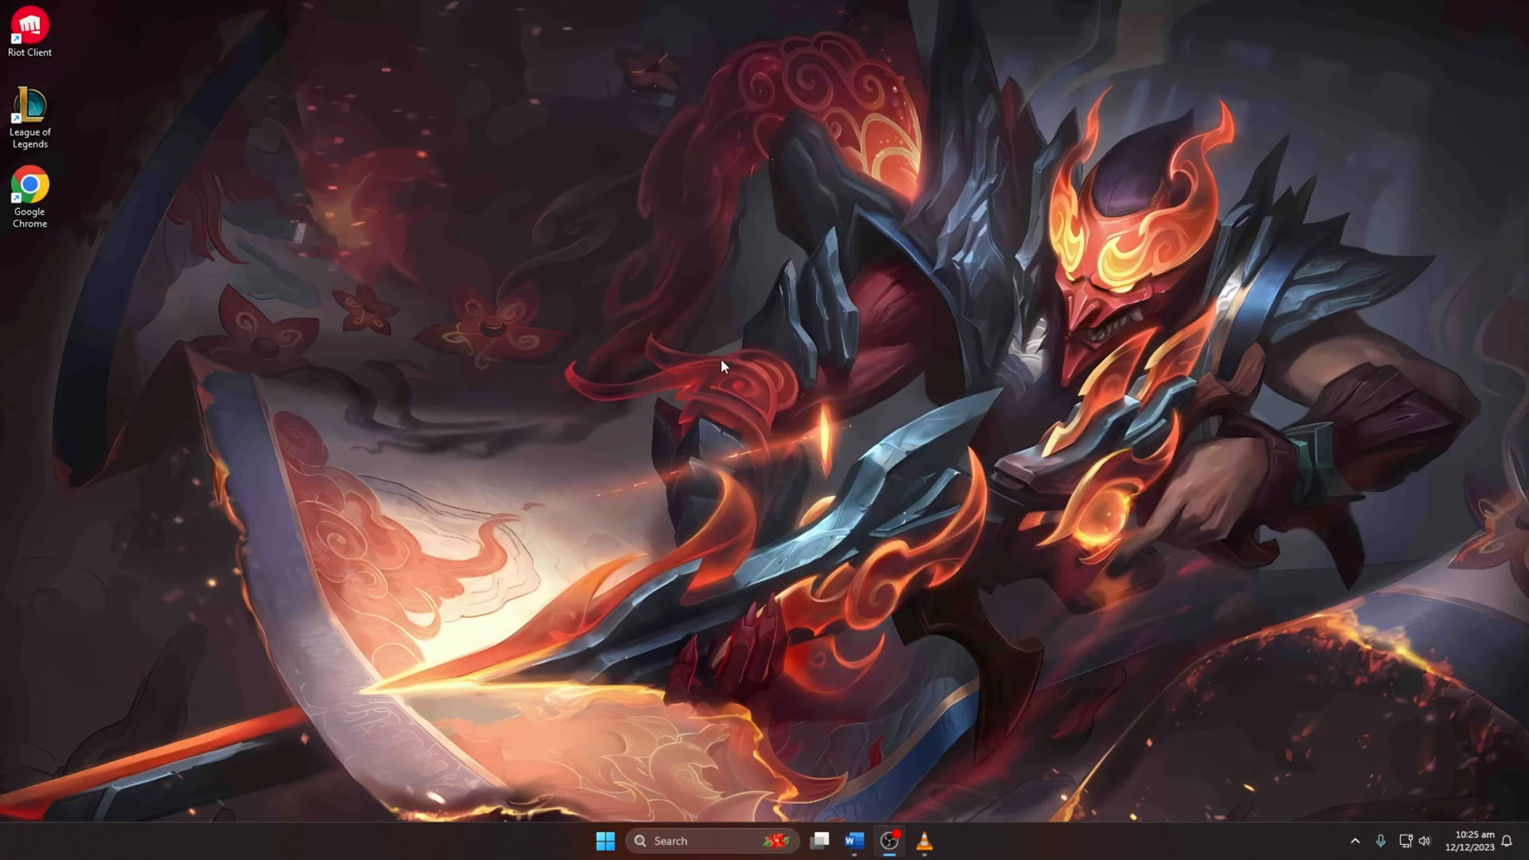
Step: Run the League of Legends shortcut as administrator and allow Riot Client in the UAC prompt
right_click(31, 117)
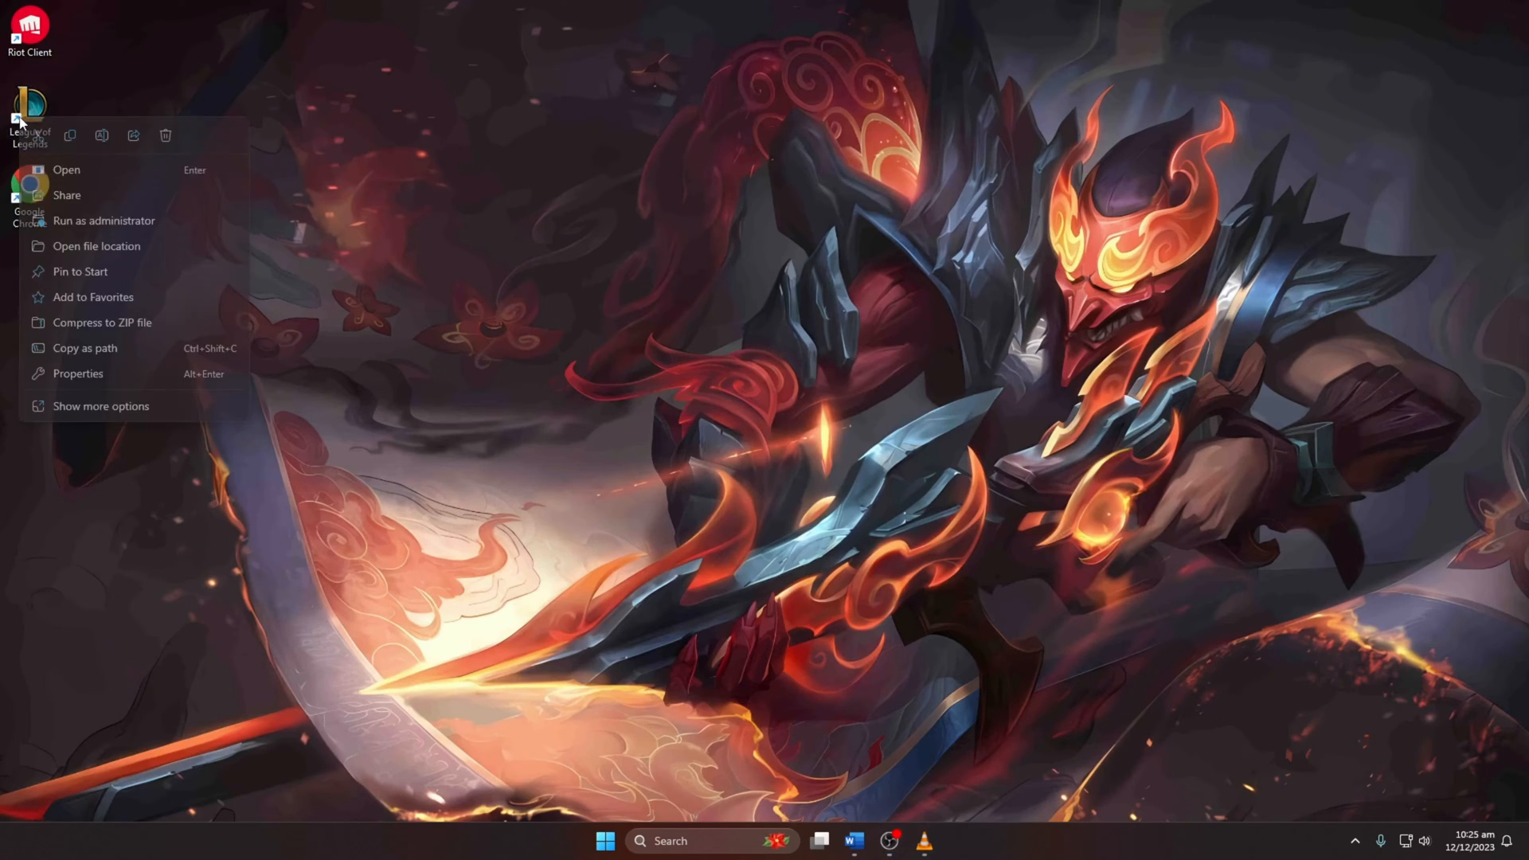
mouse_move(103, 220)
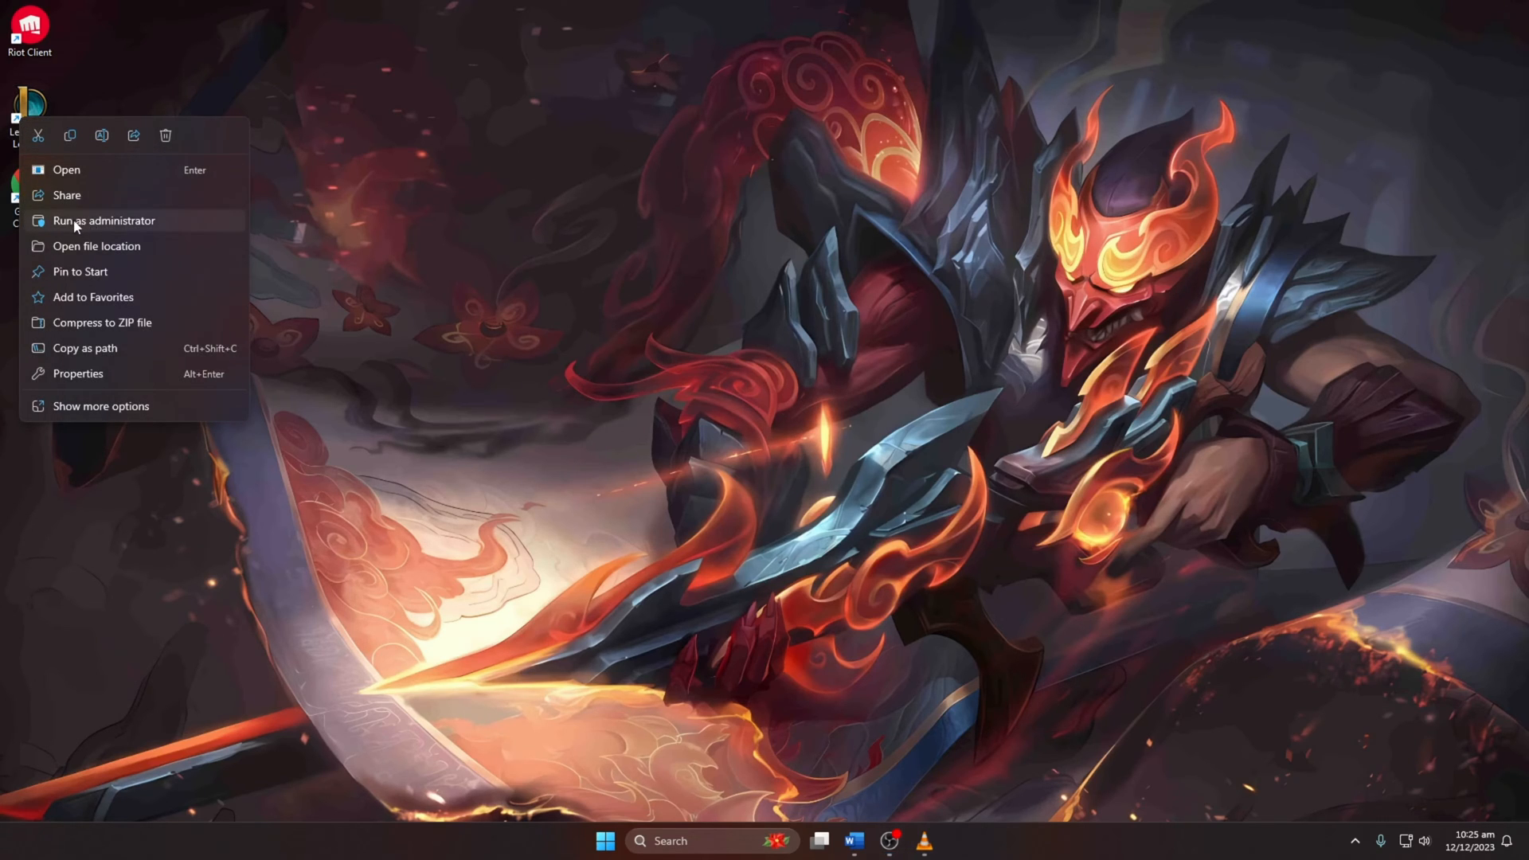
left_click(103, 221)
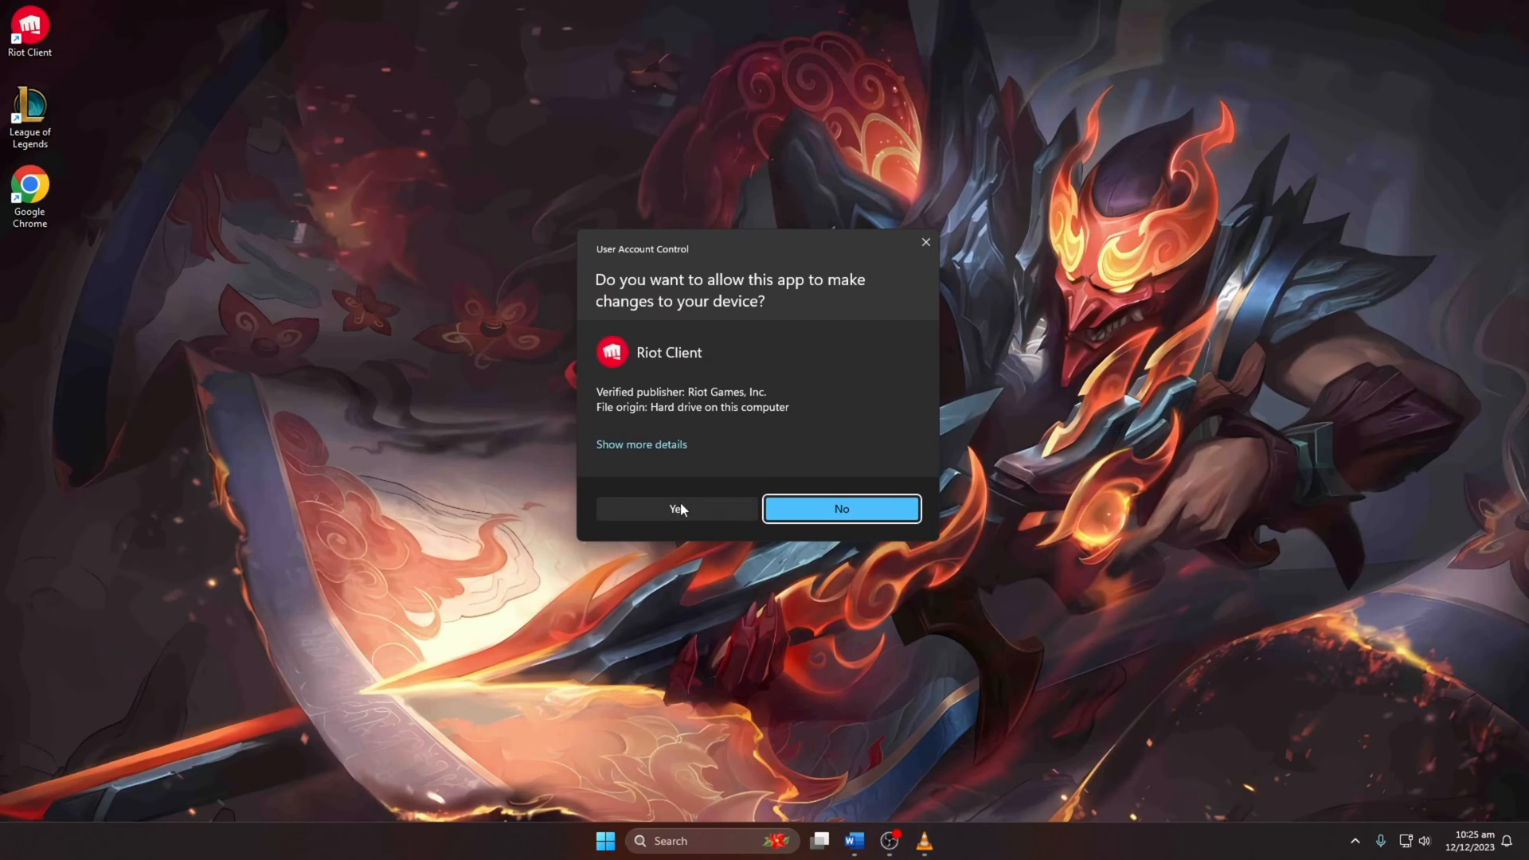
left_click(677, 508)
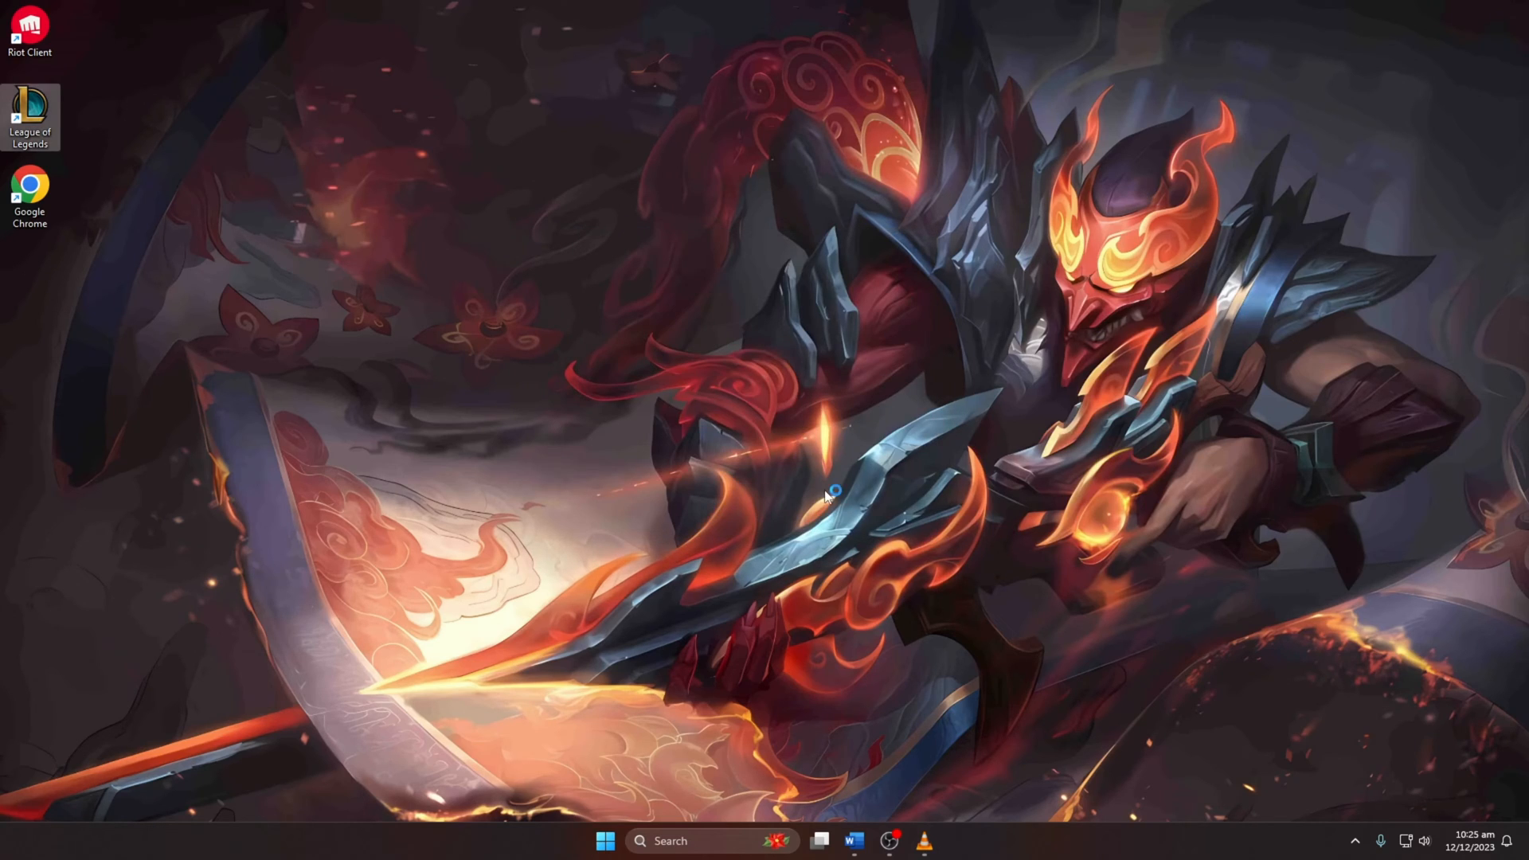
mouse_move(831, 493)
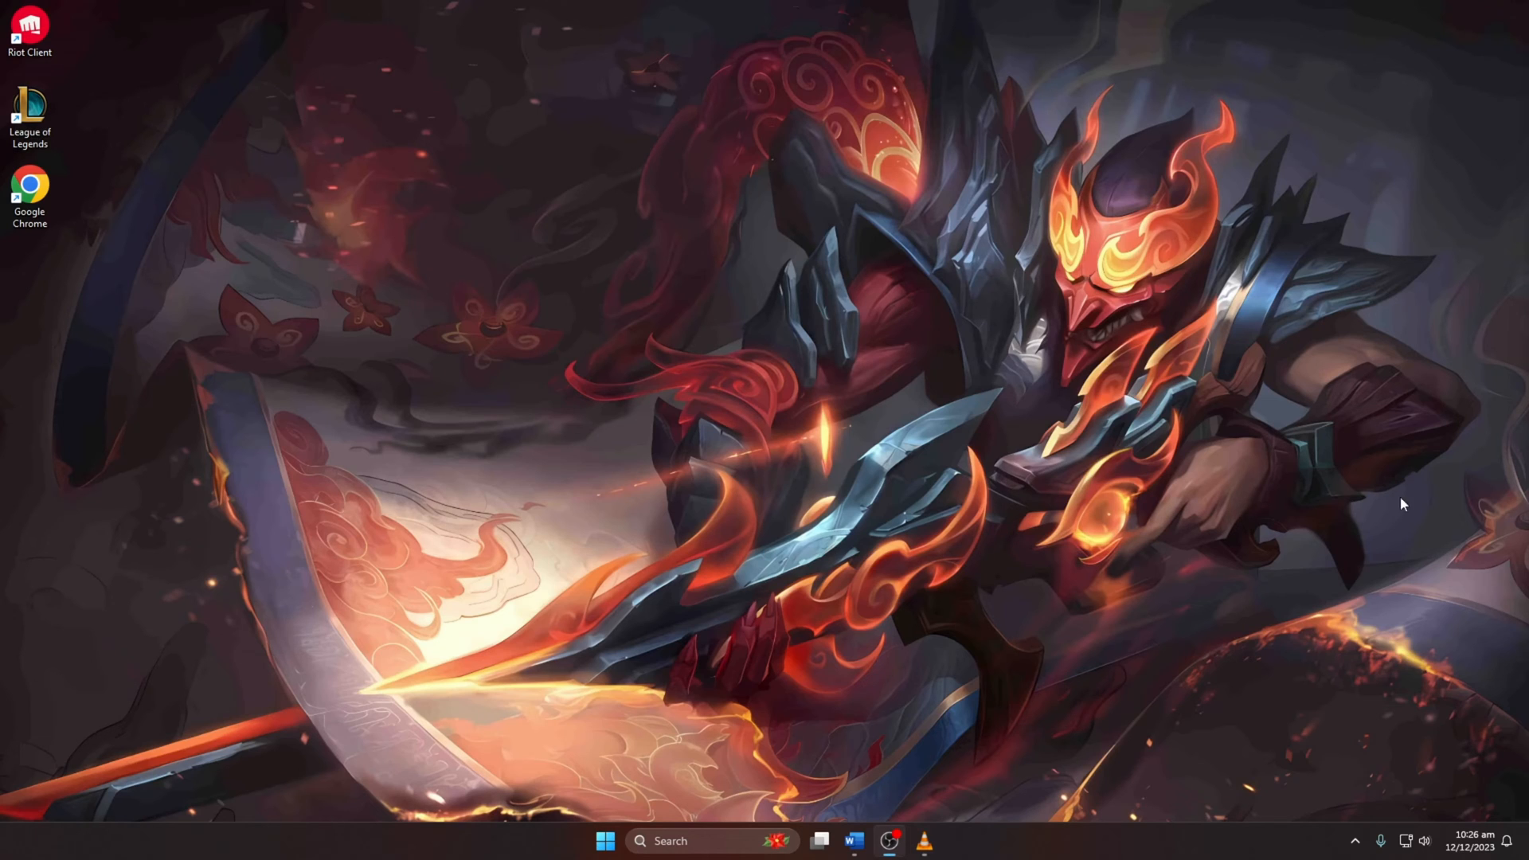
Step: Reach the Network & internet page of Windows Settings from Start
left_click(605, 841)
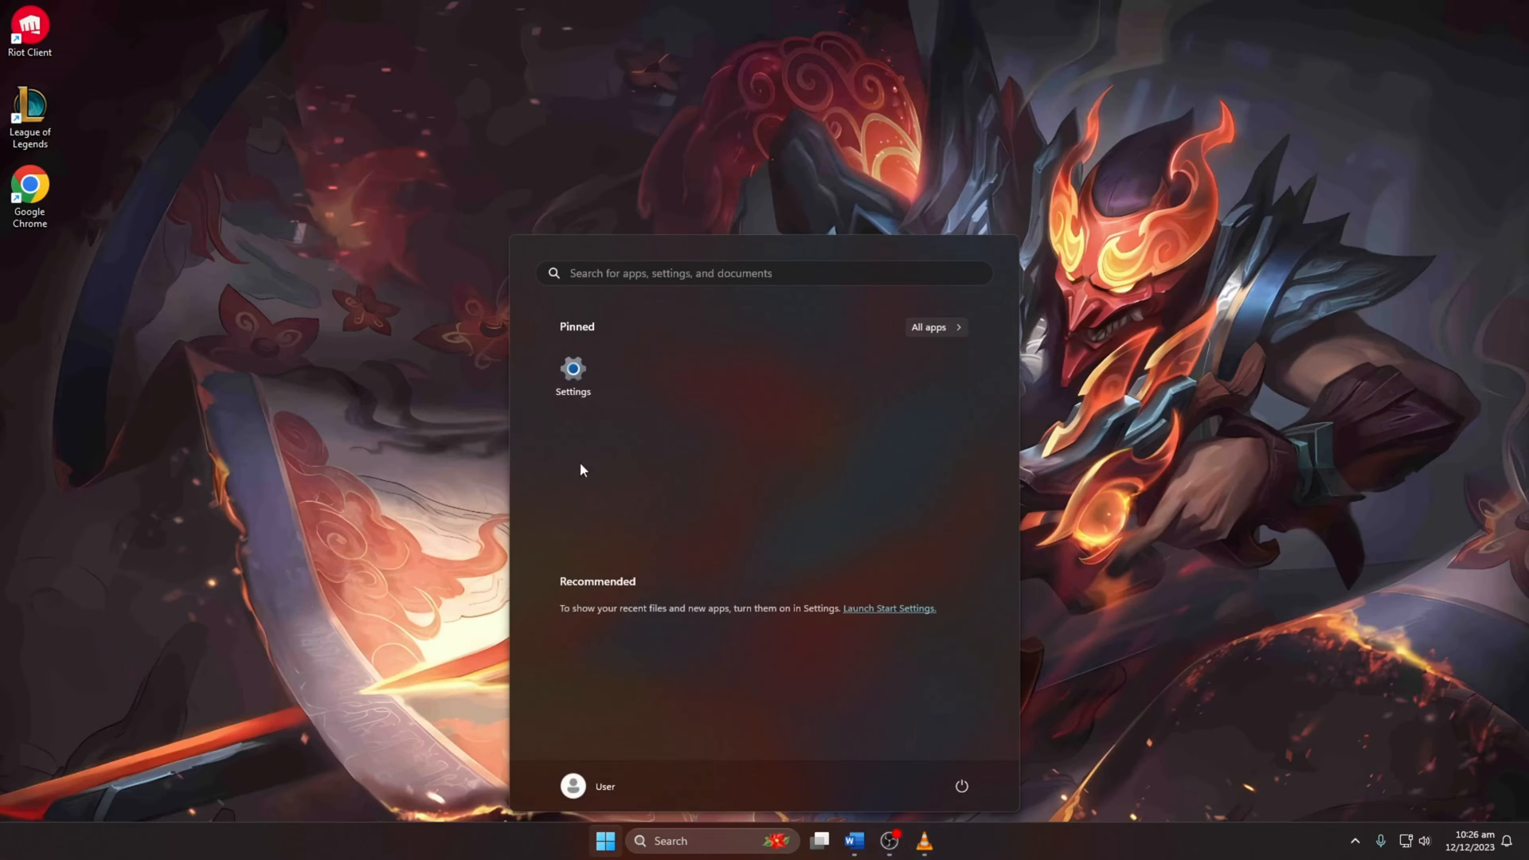
left_click(573, 376)
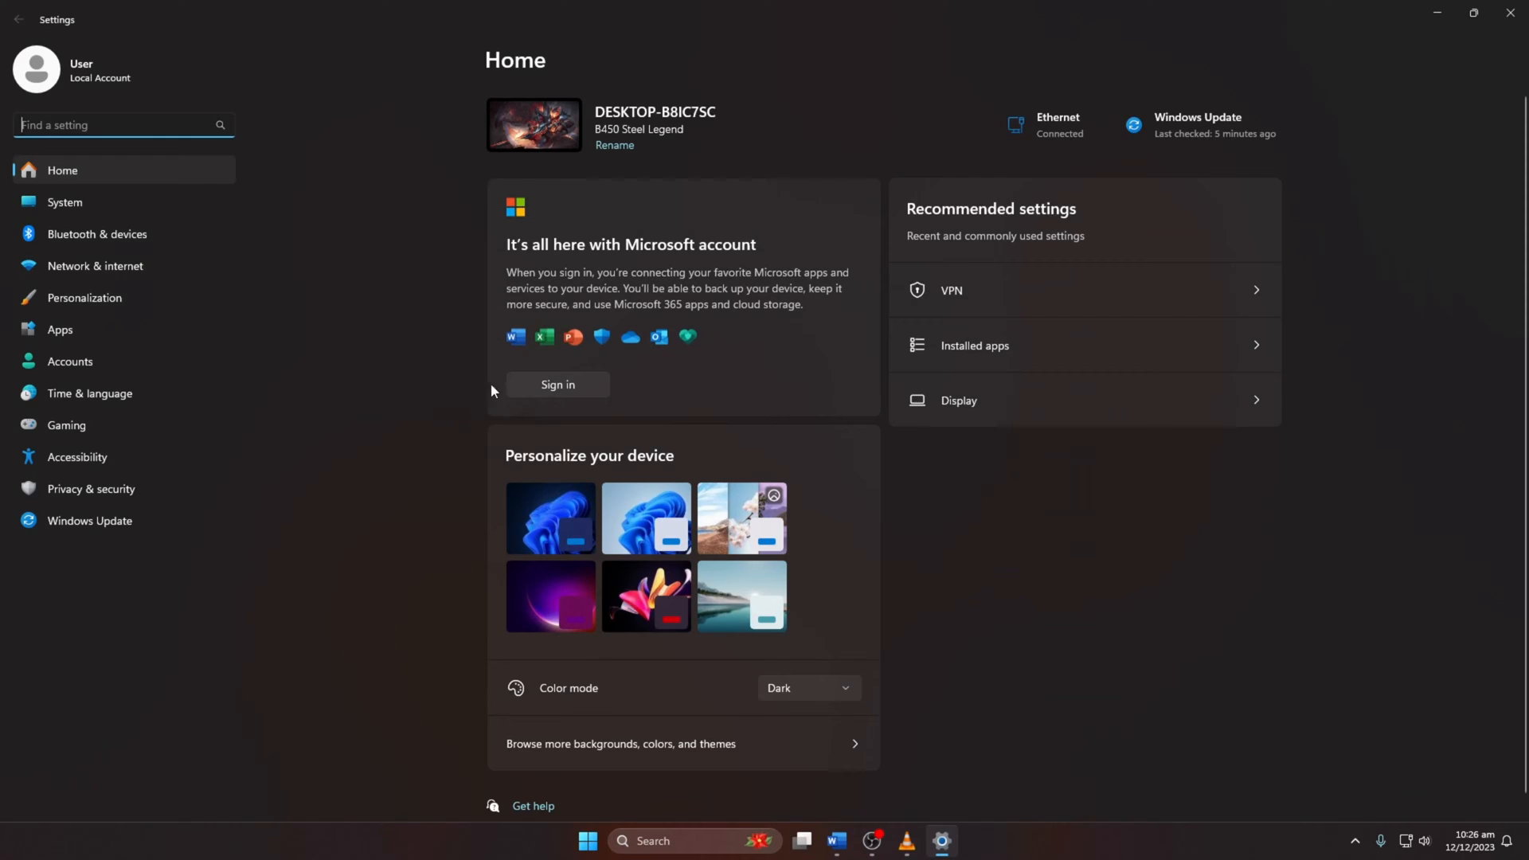
left_click(94, 266)
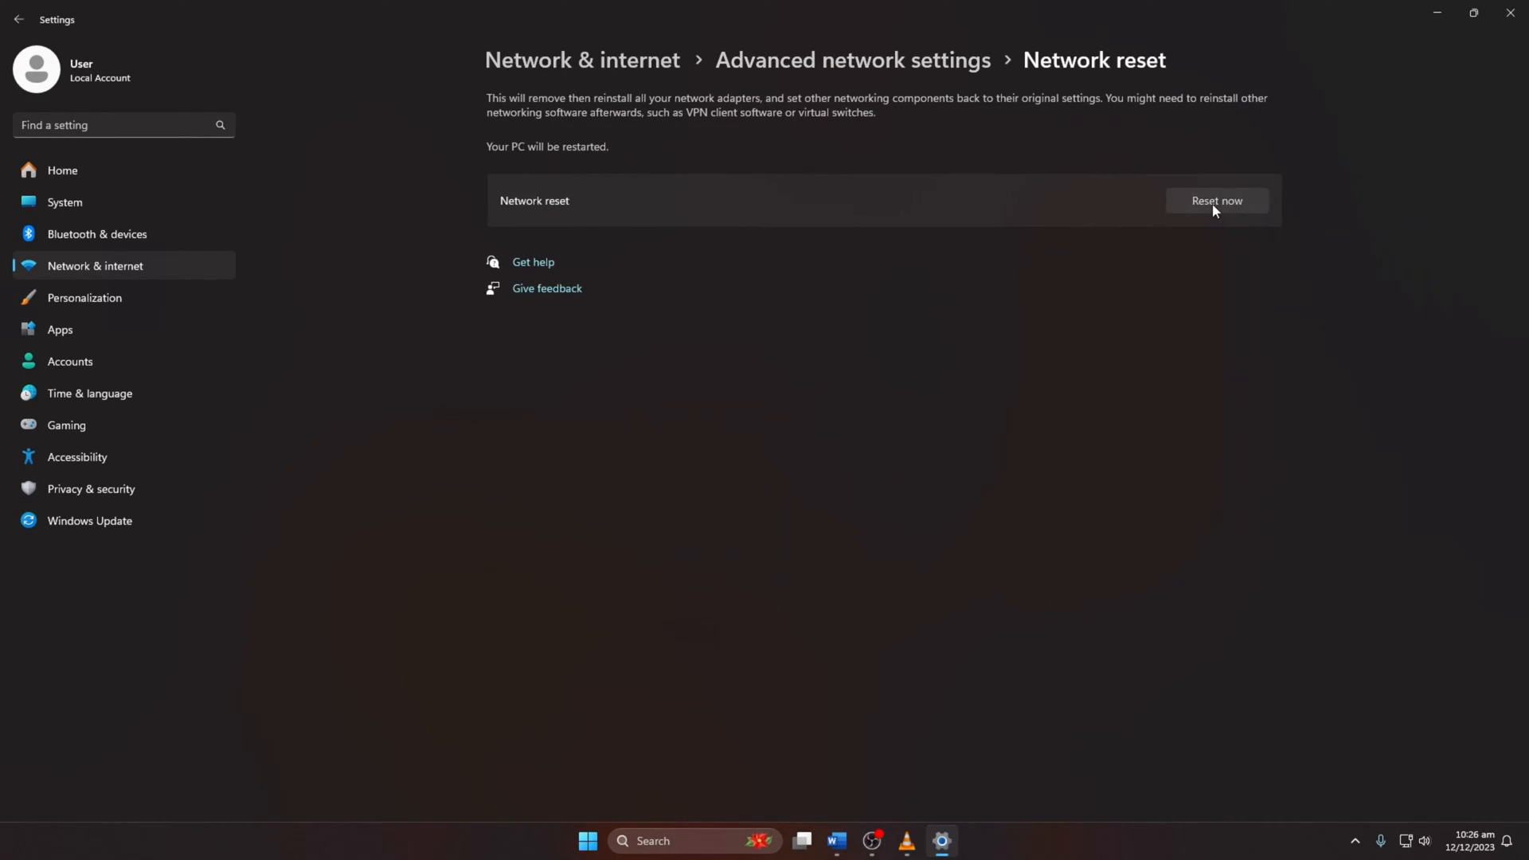
Step: Run Network reset with Reset now, confirm Yes, and close the five-minute shutdown notice
left_click(1216, 201)
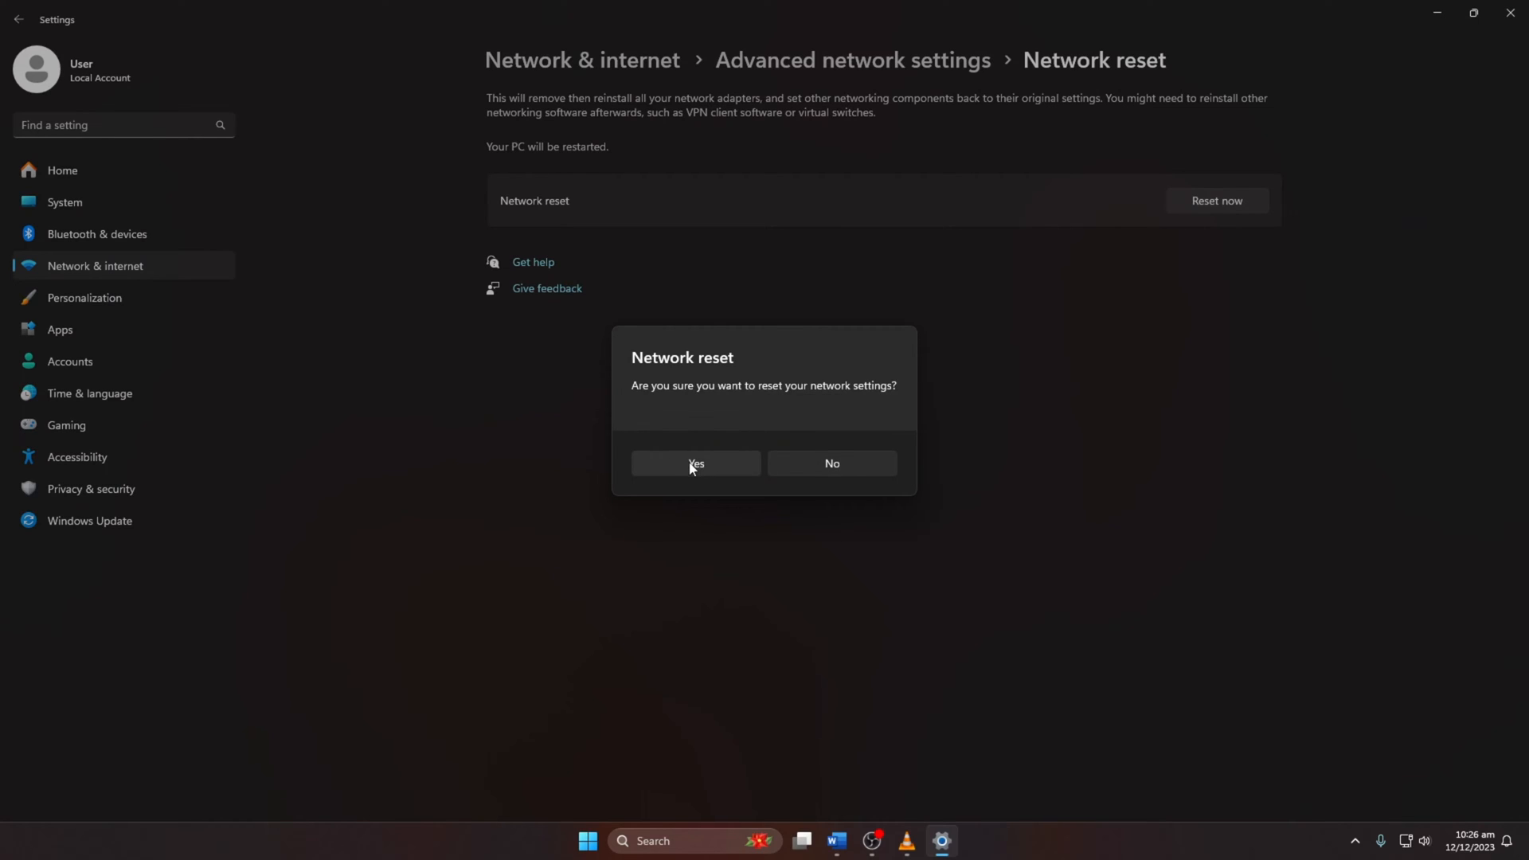
left_click(694, 464)
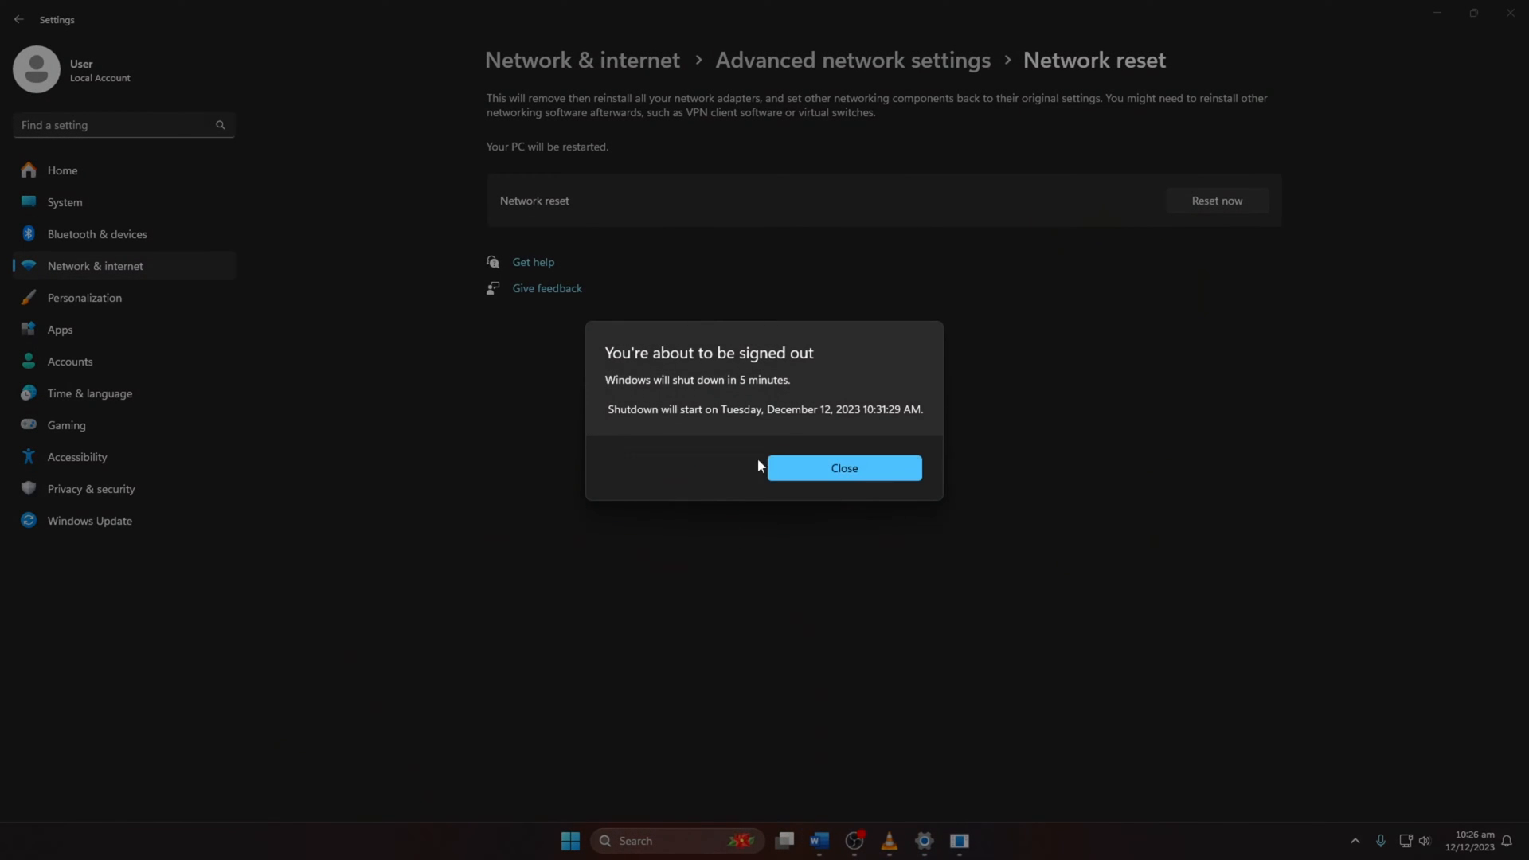
left_click(843, 469)
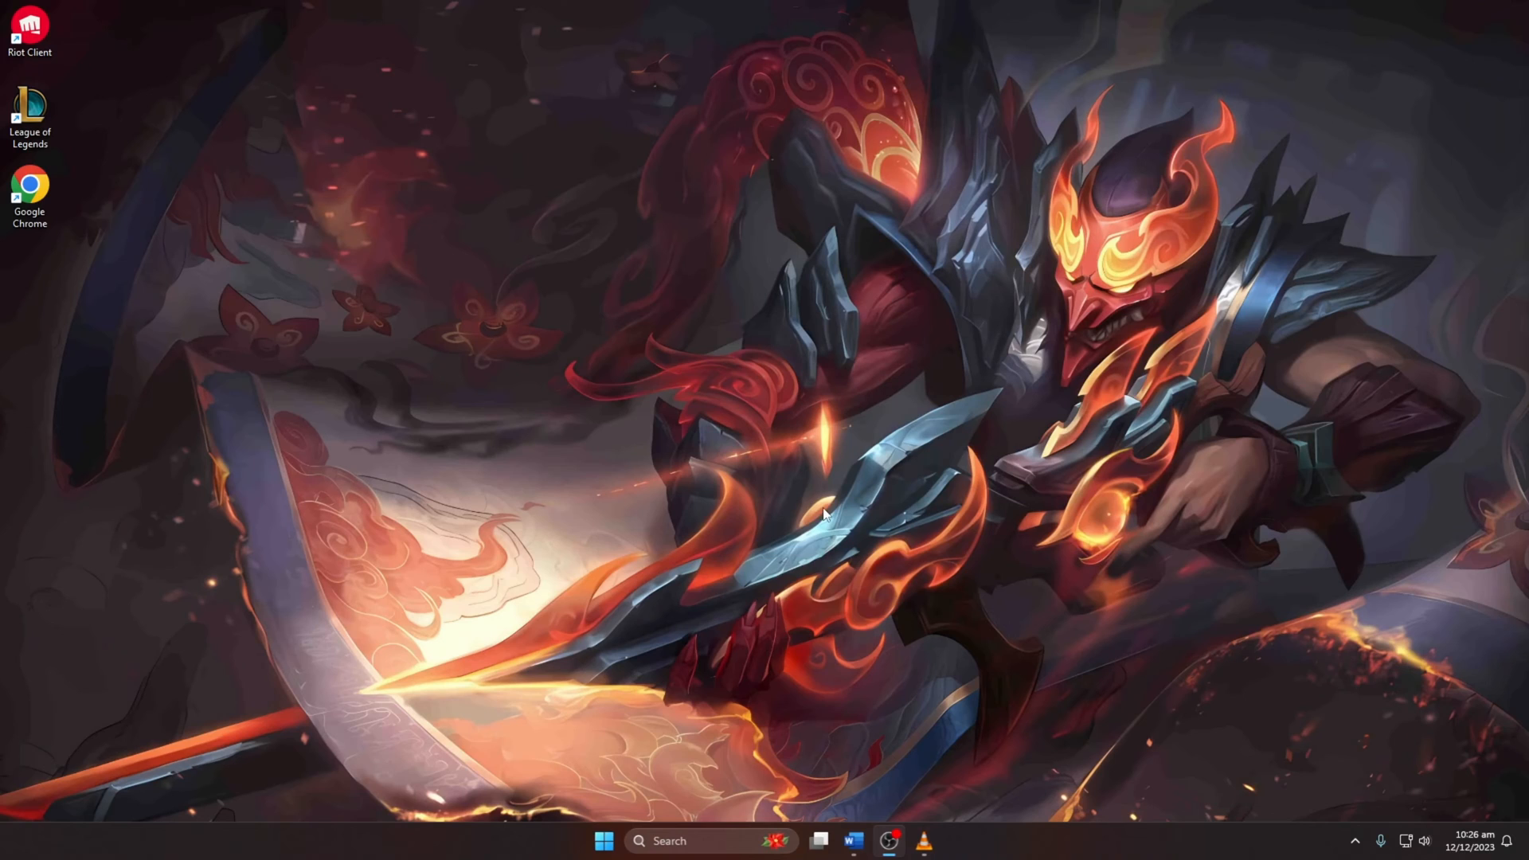
Step: Launch League of Legends again from its desktop shortcut so the splash screen appears
left_click(603, 841)
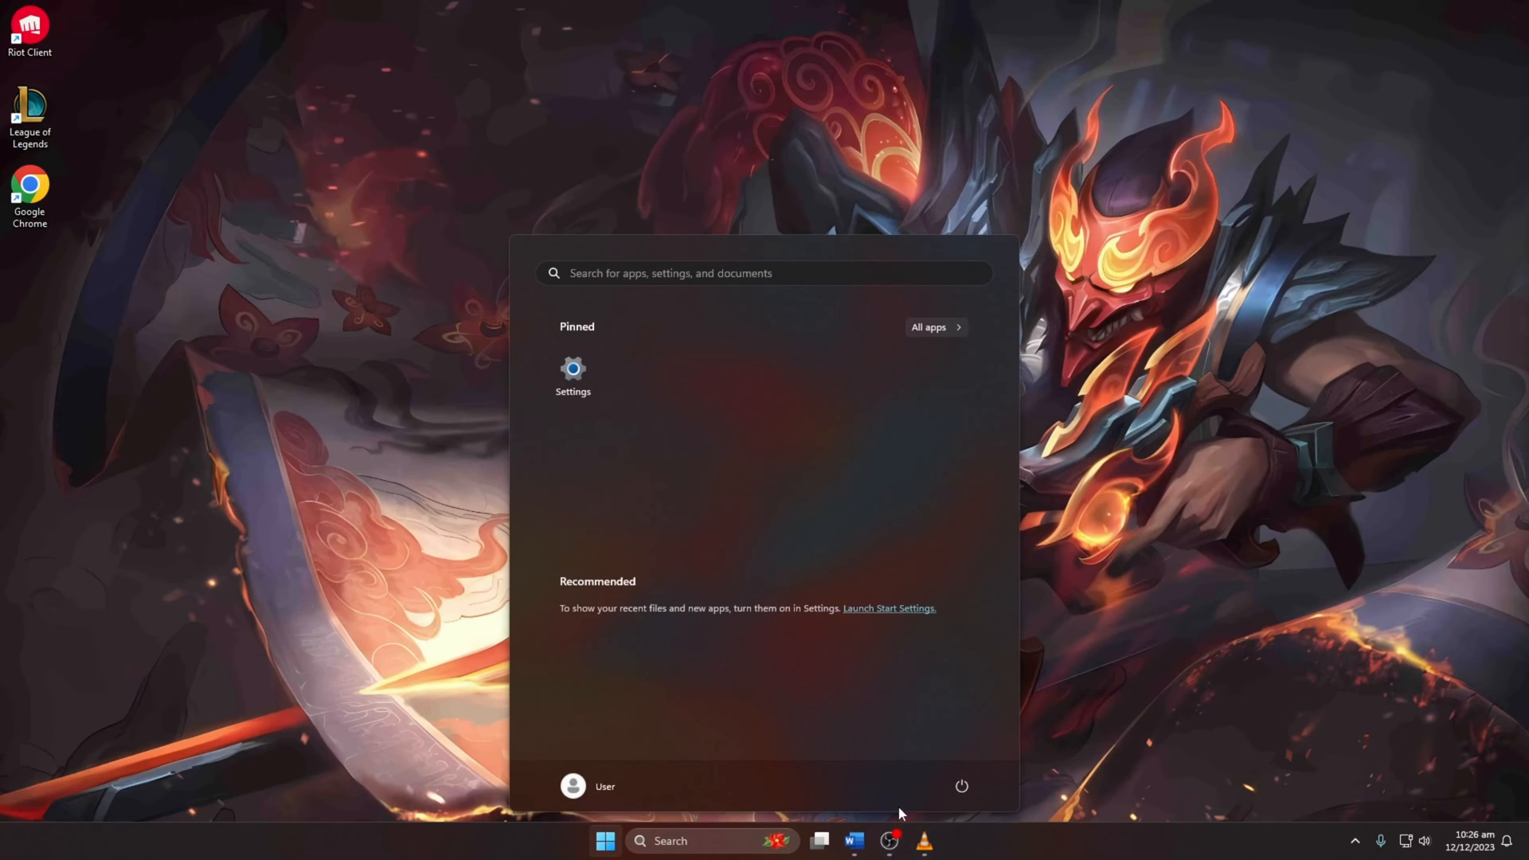
mouse_move(1265, 587)
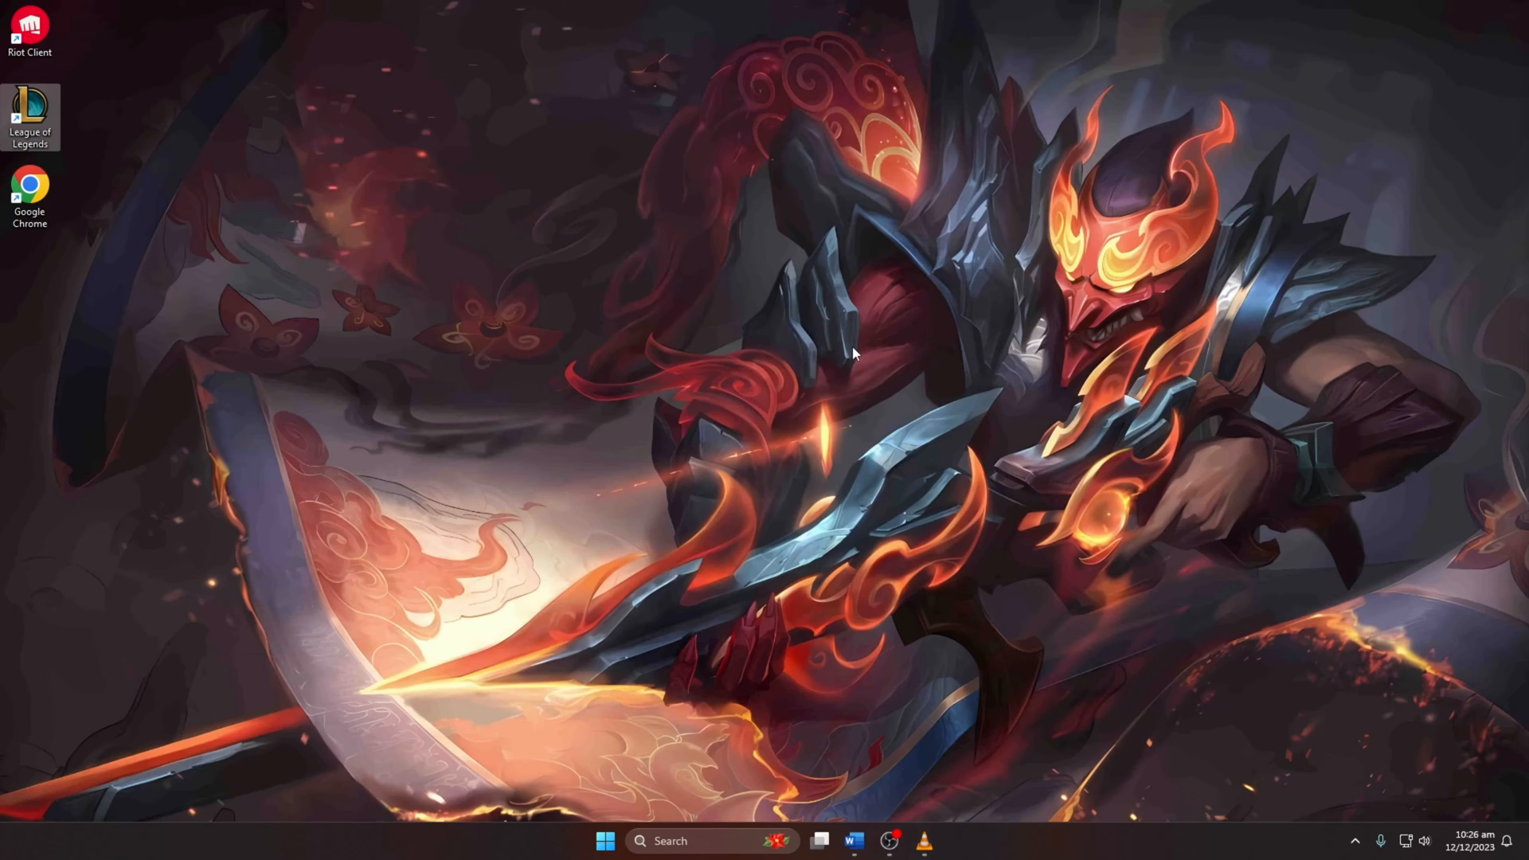
double_click(30, 117)
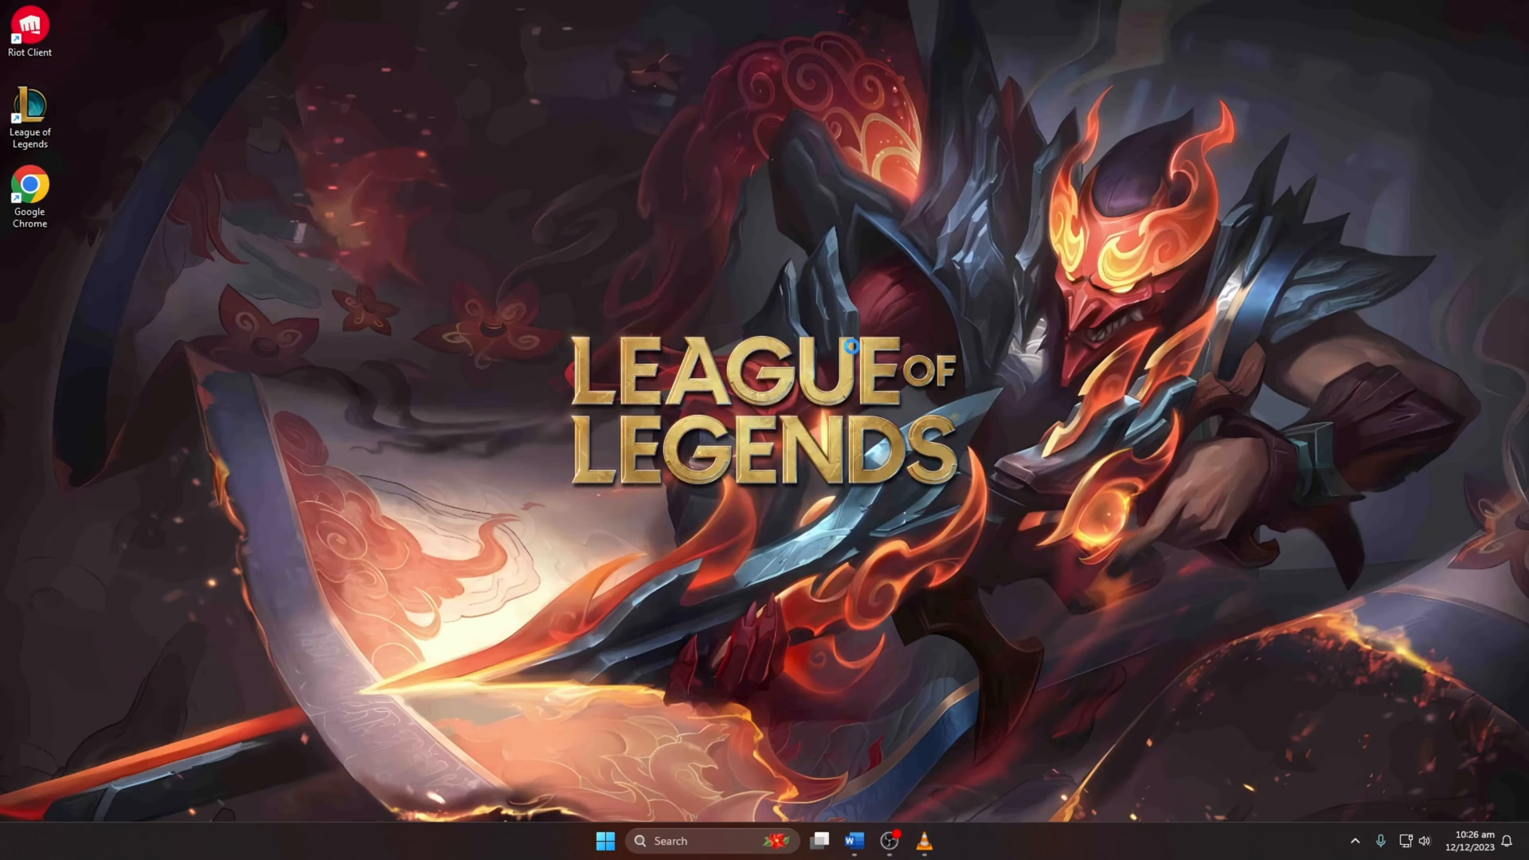
mouse_move(995, 342)
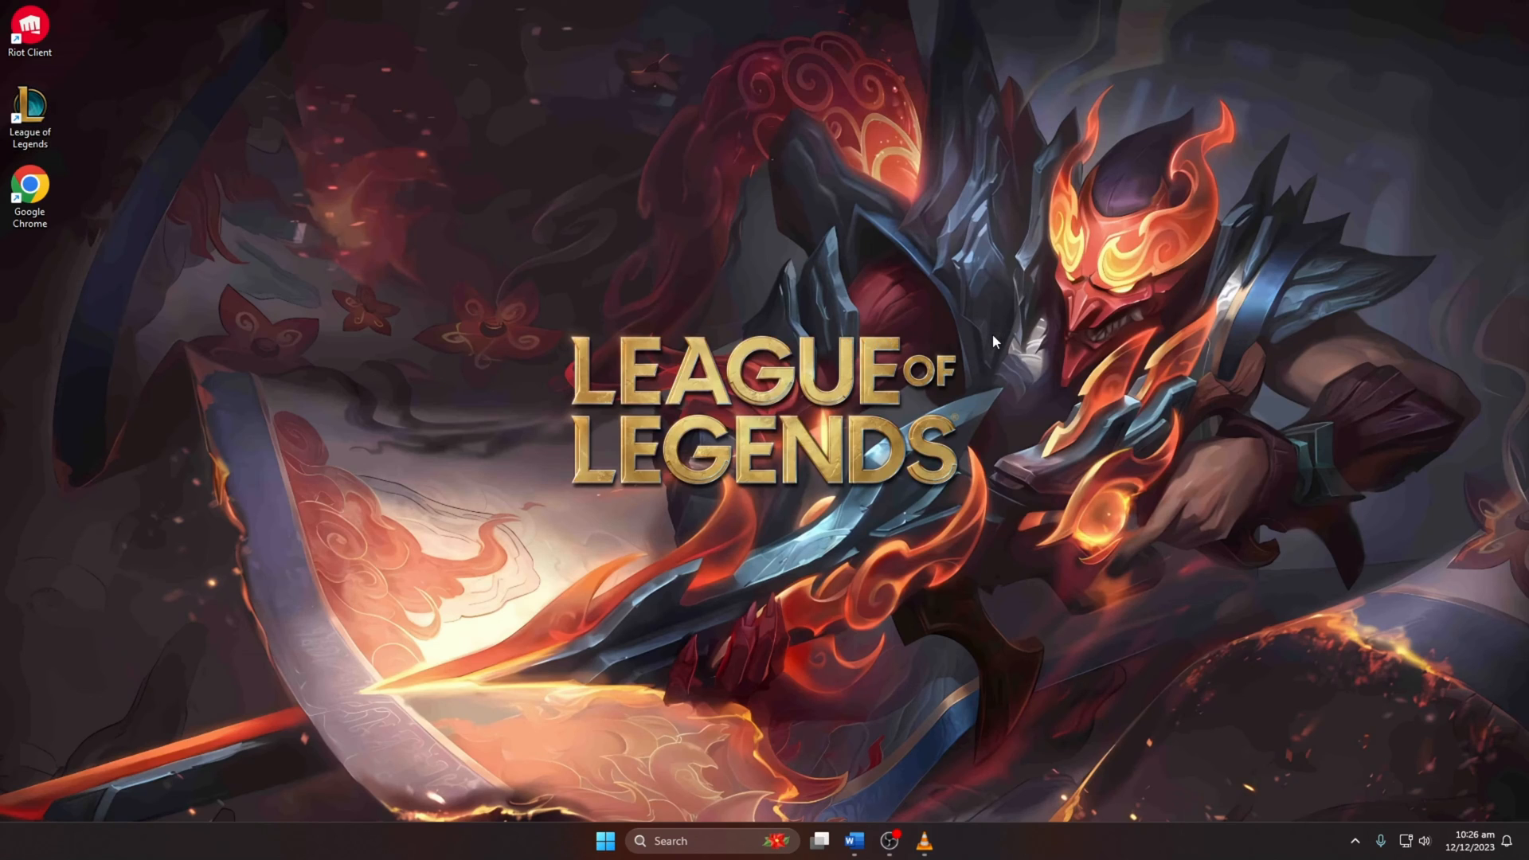